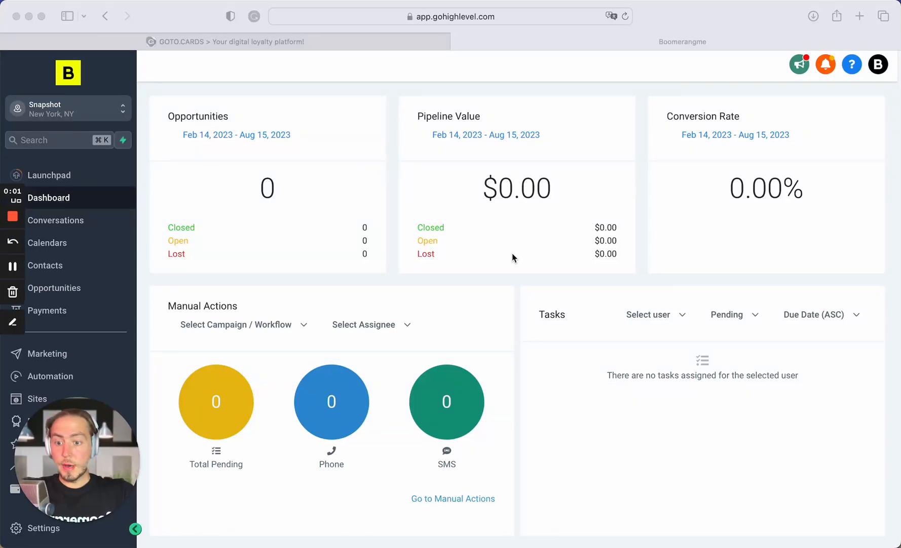
mouse_move(490, 156)
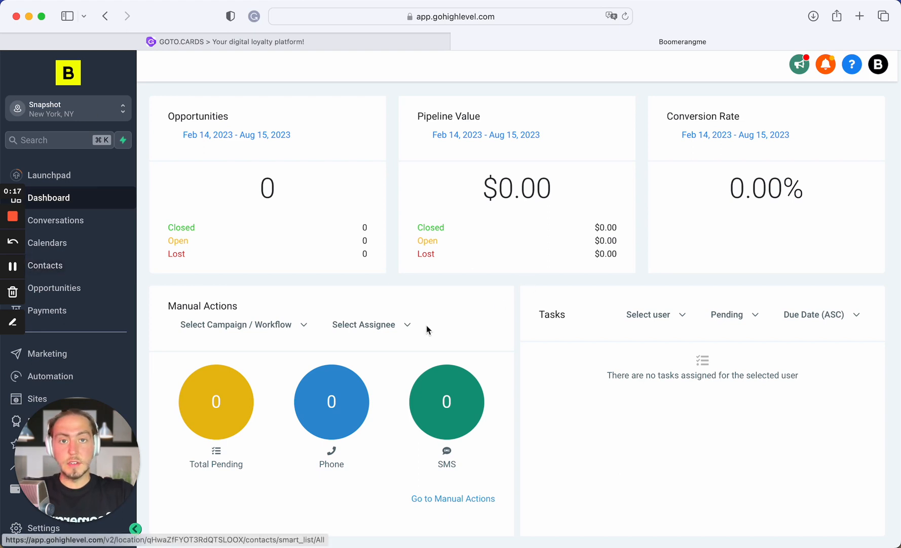
mouse_move(443, 217)
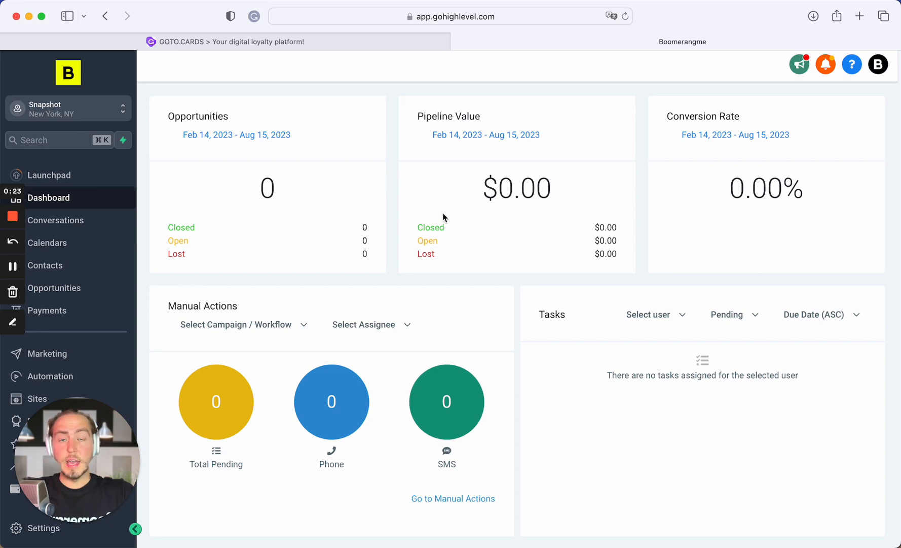
mouse_move(342, 262)
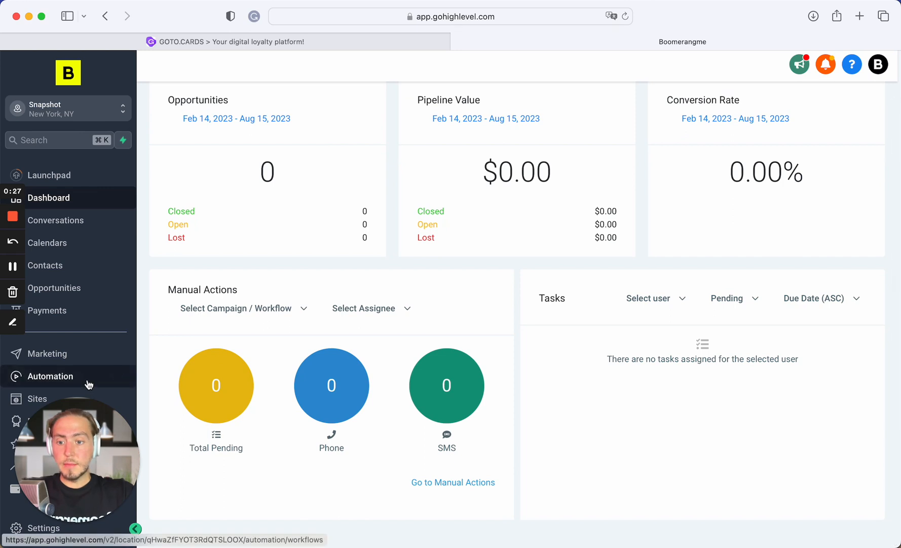
mouse_move(90, 380)
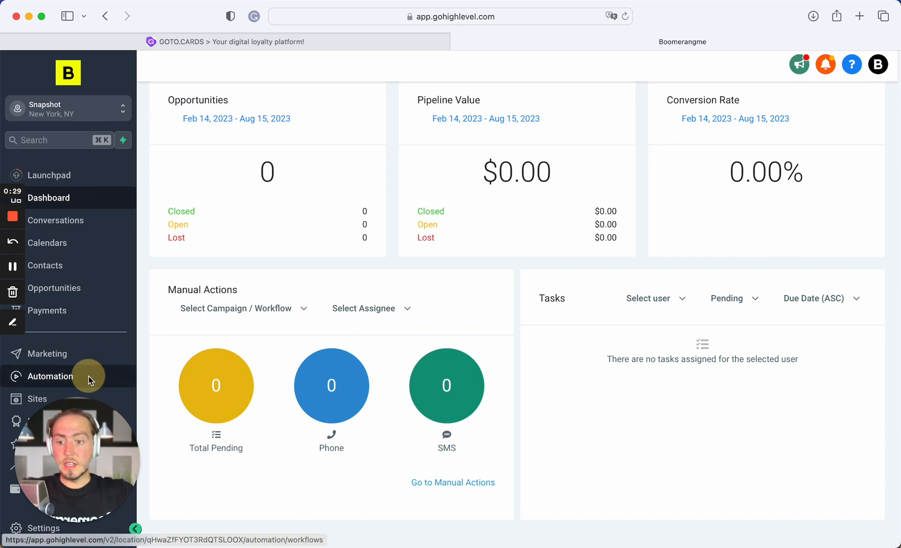
Open Automation from the left sidebar to reach the Workflows tab.
left_click(50, 376)
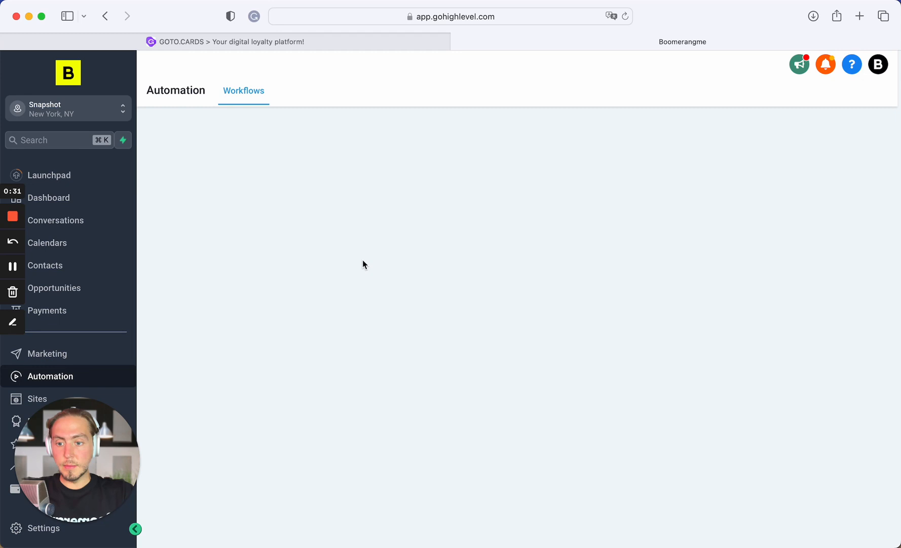
mouse_move(261, 279)
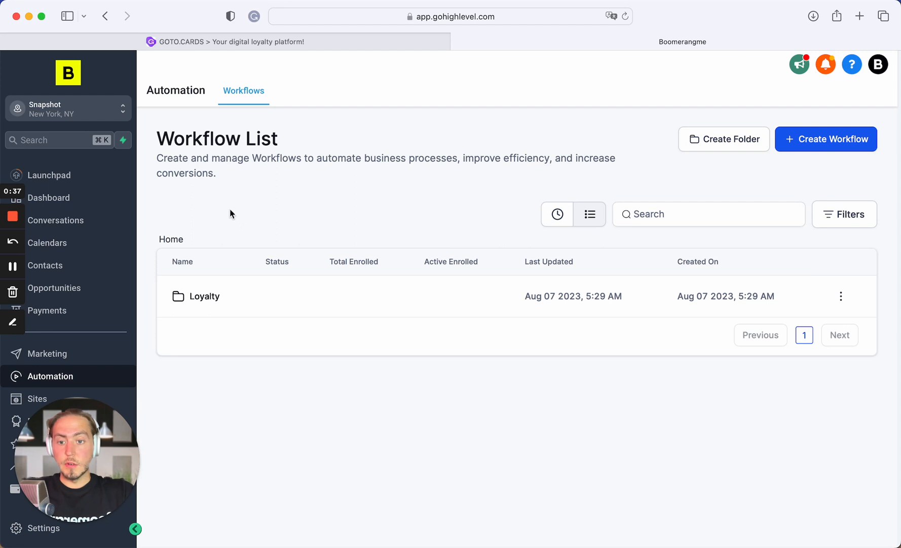
mouse_move(224, 302)
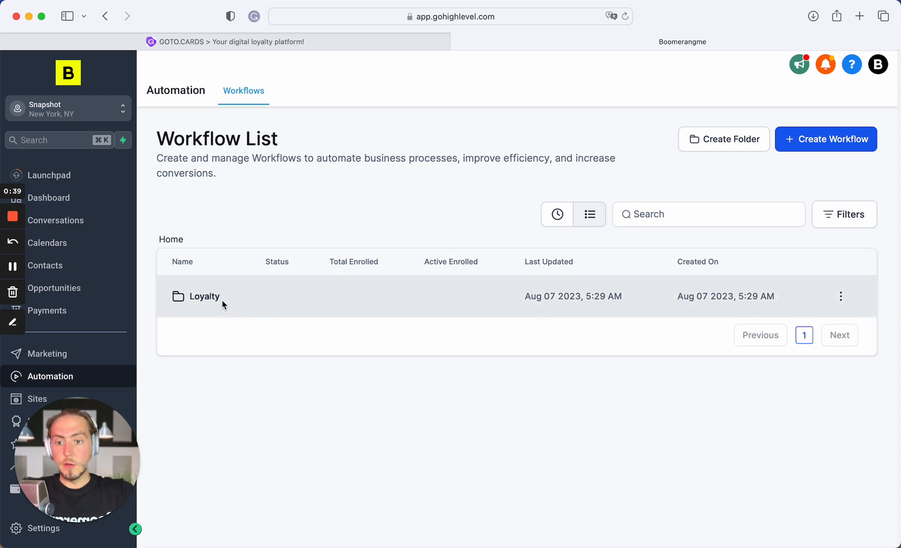
Open the Loyalty folder and scroll through its published system workflow and drafts.
left_click(204, 295)
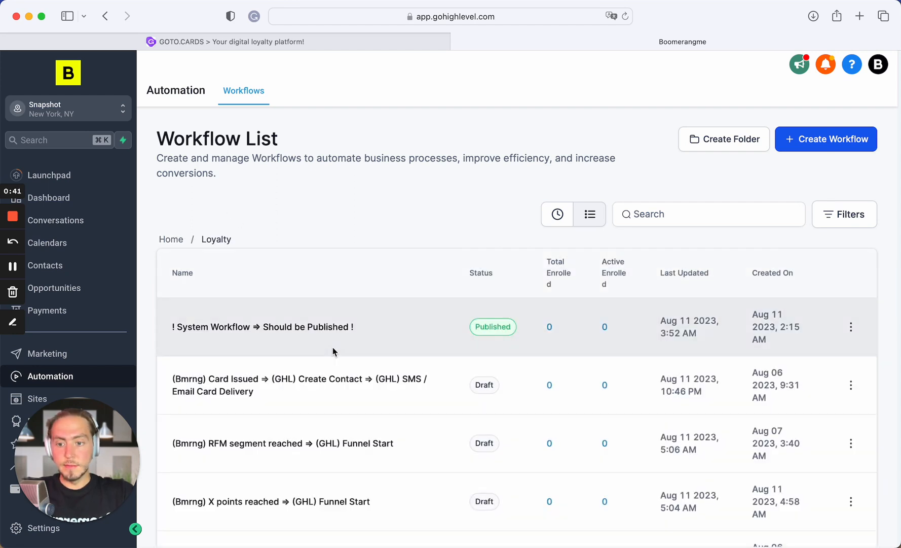
scroll("down", 3)
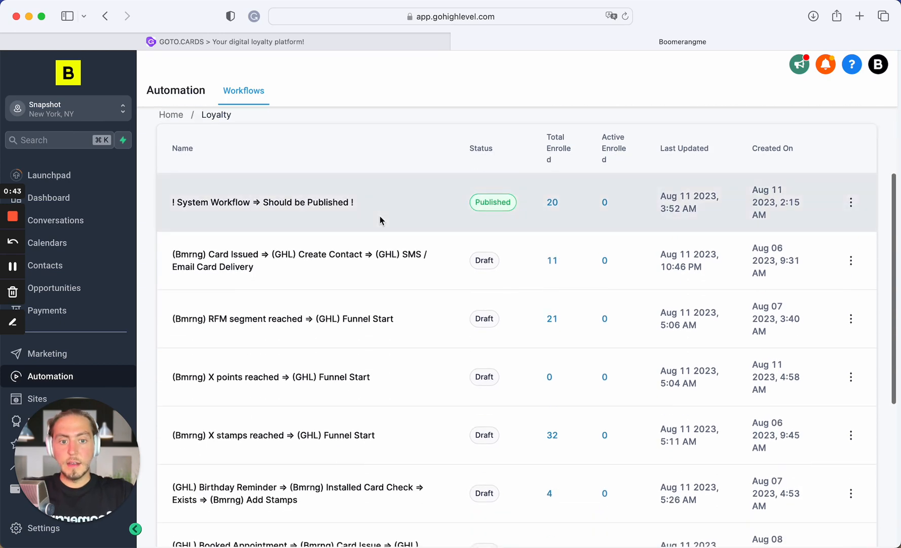
scroll("down", 3)
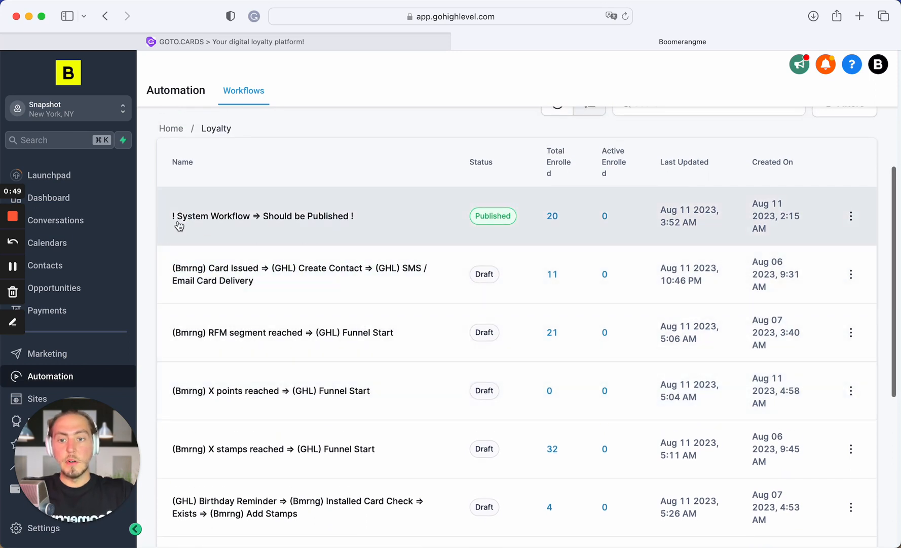
mouse_move(492, 225)
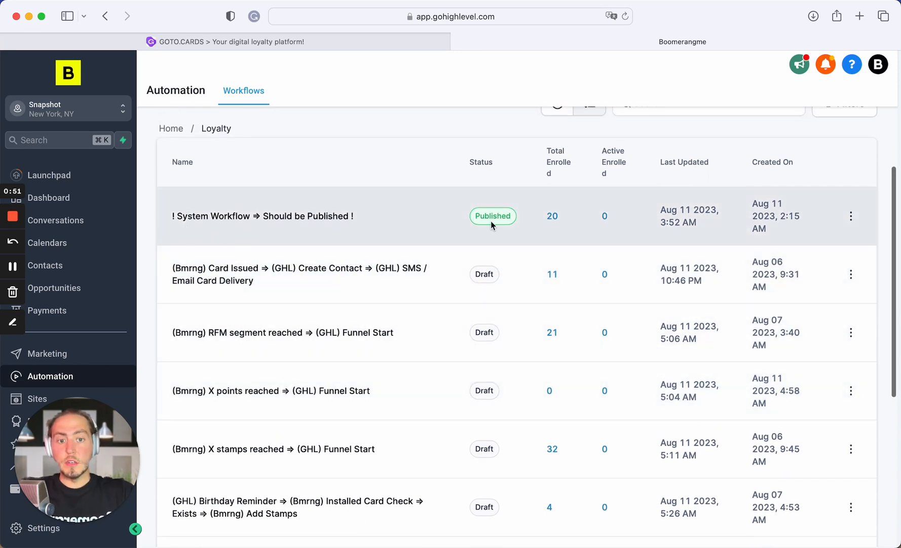
mouse_move(504, 221)
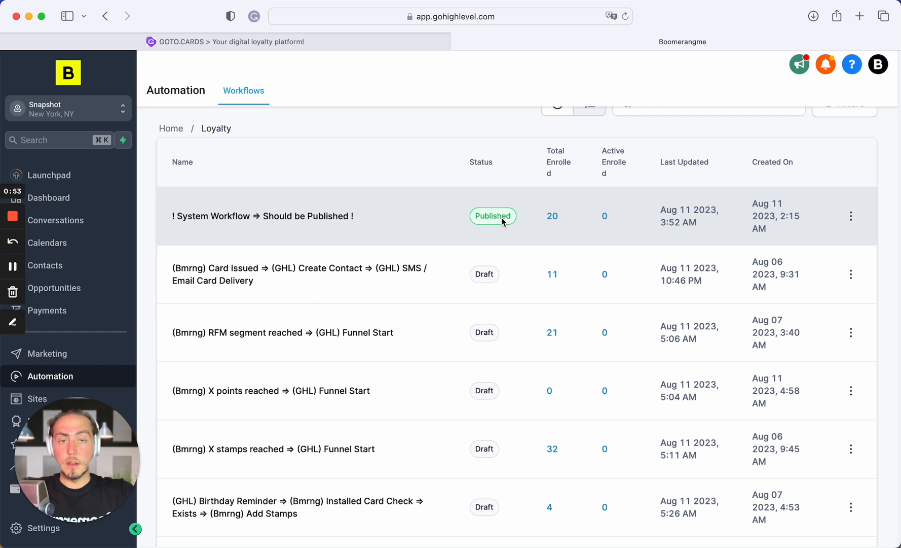
mouse_move(413, 223)
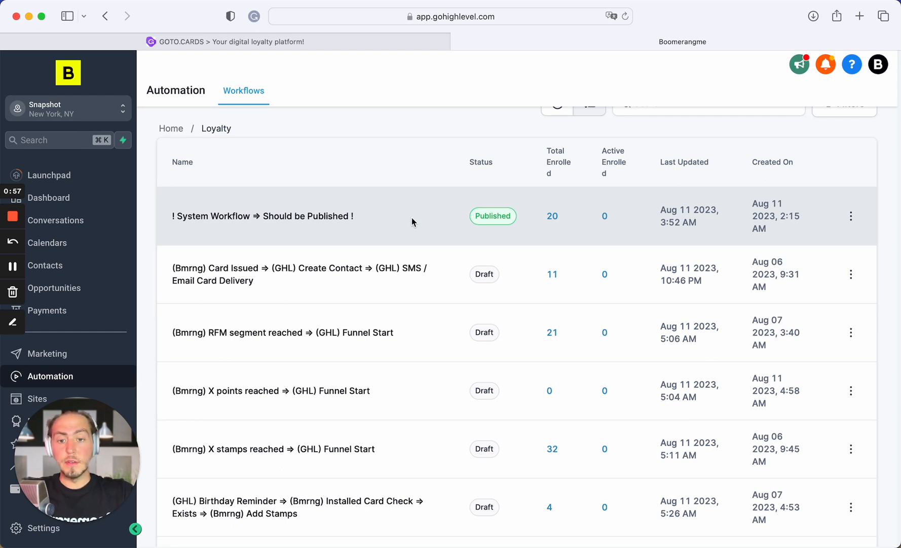
mouse_move(347, 214)
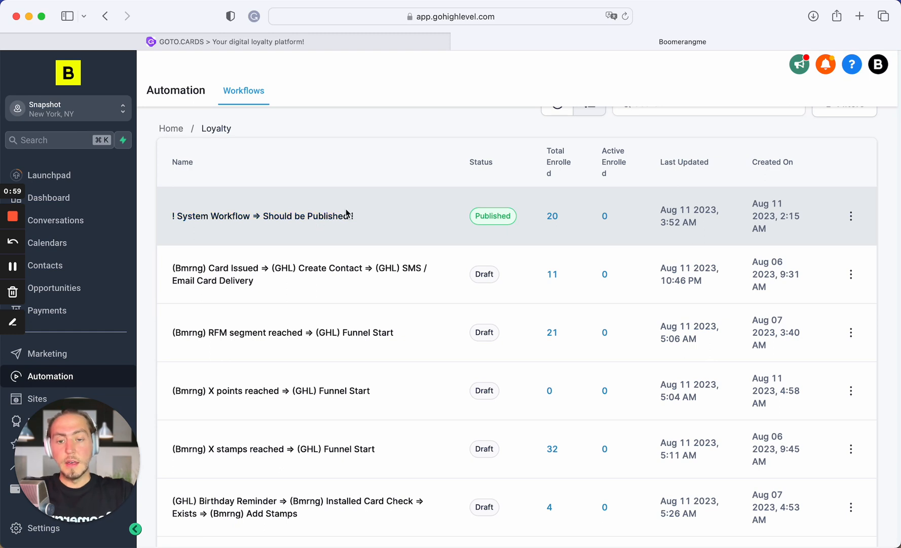
mouse_move(399, 211)
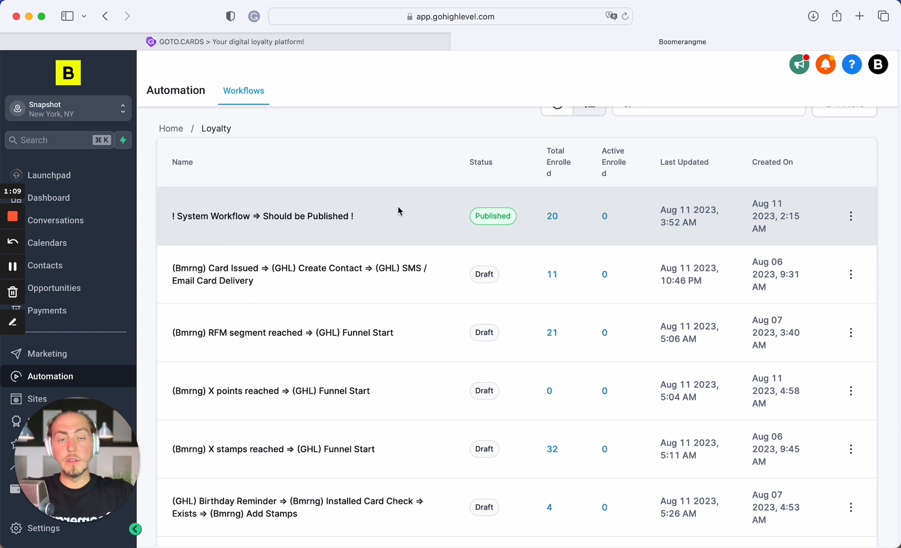
scroll("down", 3)
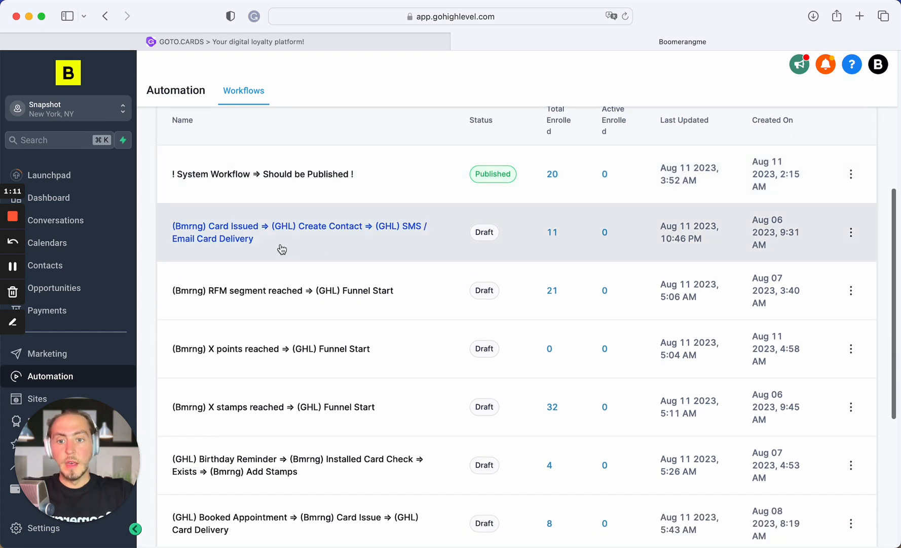
mouse_move(197, 248)
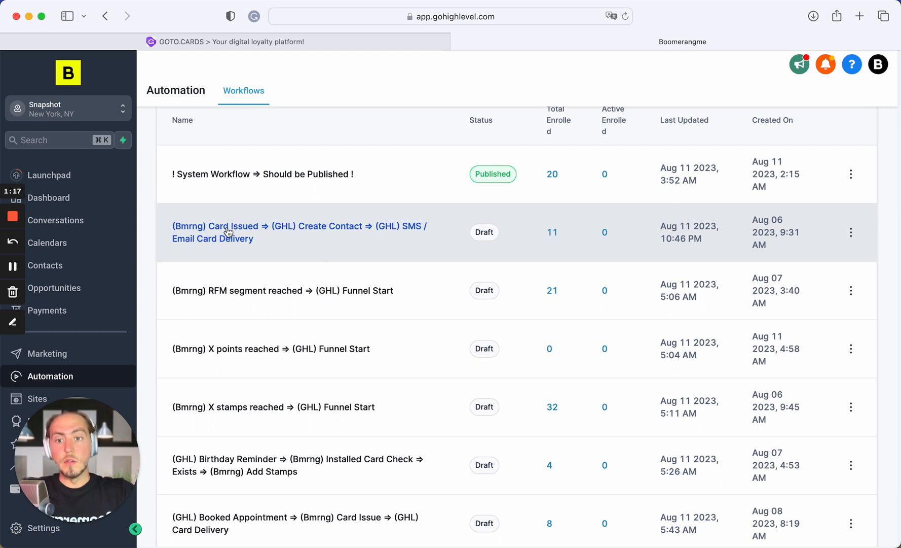
mouse_move(248, 236)
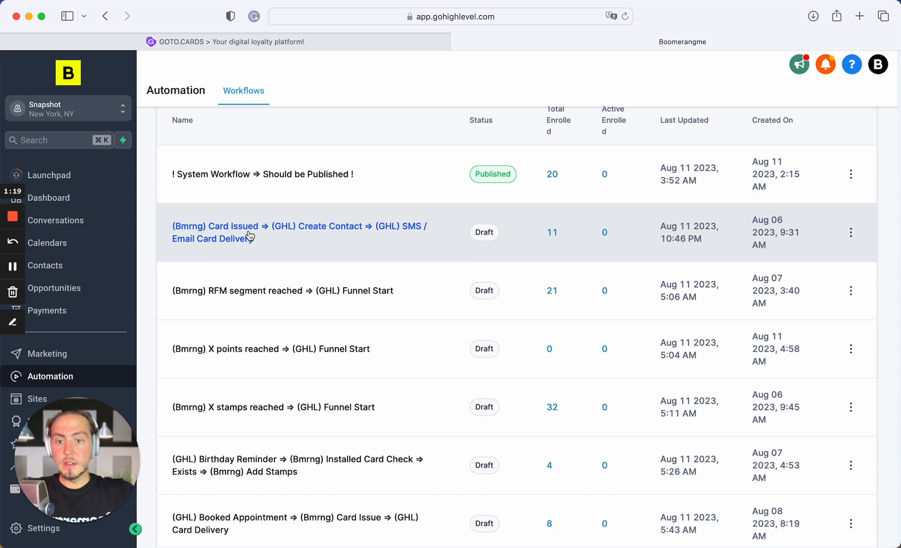
mouse_move(286, 244)
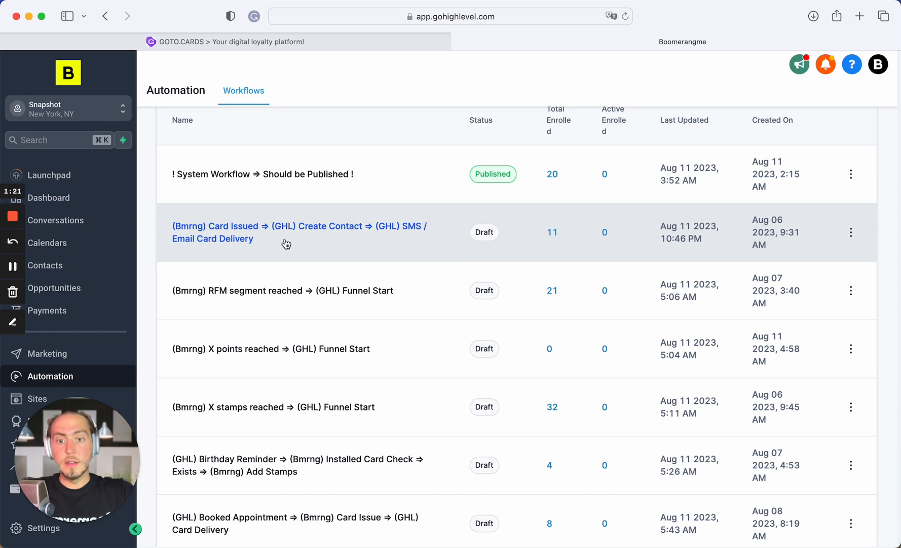
mouse_move(295, 238)
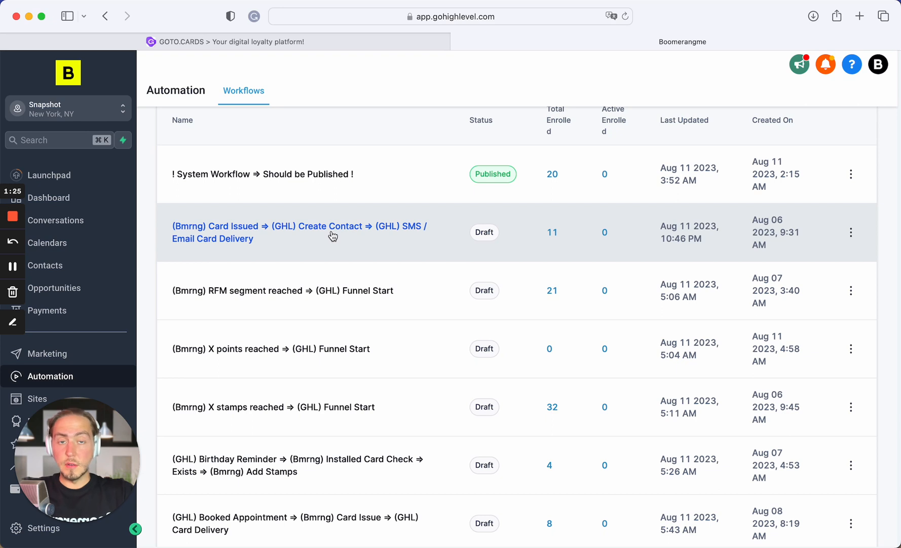
mouse_move(392, 237)
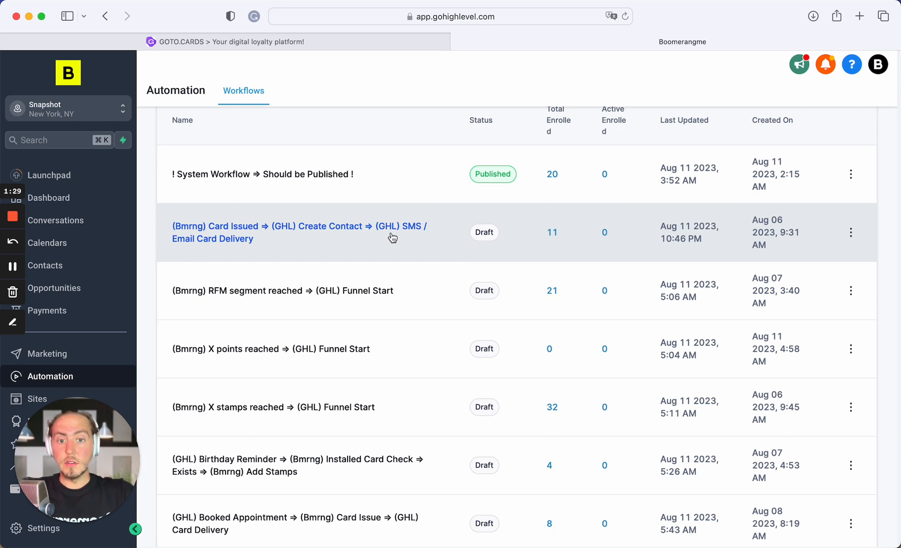
scroll("down", 3)
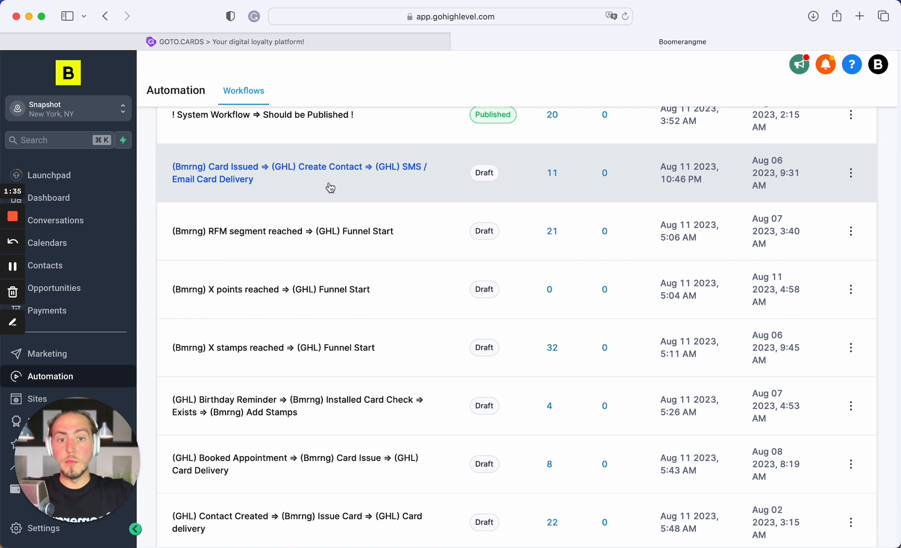
mouse_move(383, 184)
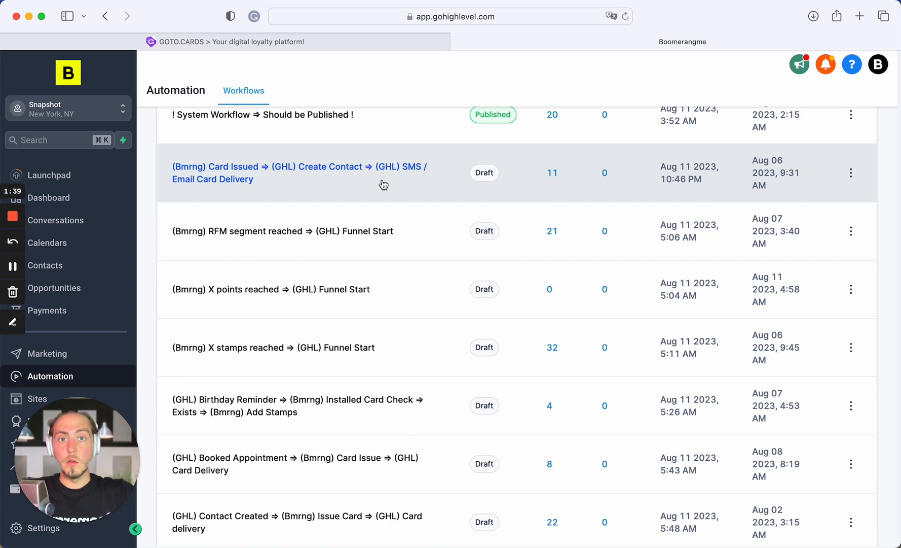
Scroll past the (Bmrng) RFM segment and X points/stamps workflows to the card-delivery drafts.
scroll("down", 3)
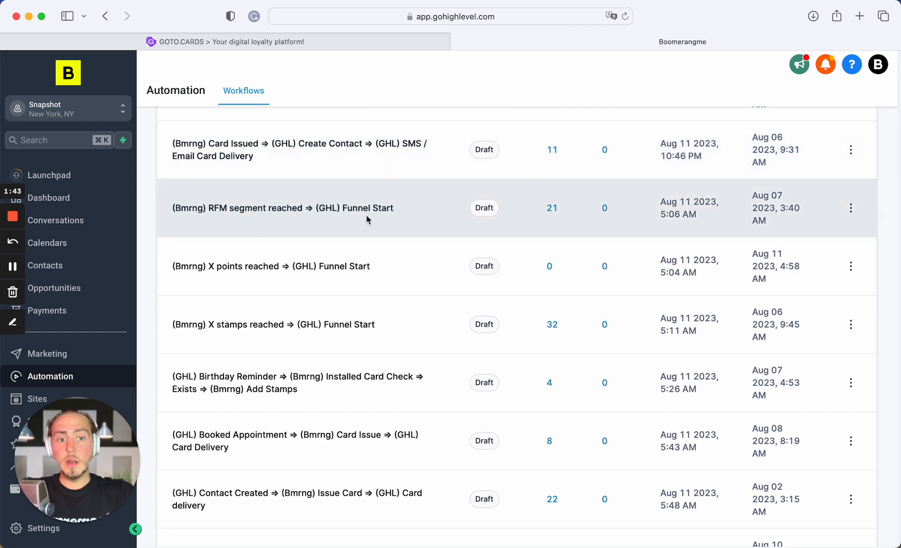
mouse_move(212, 223)
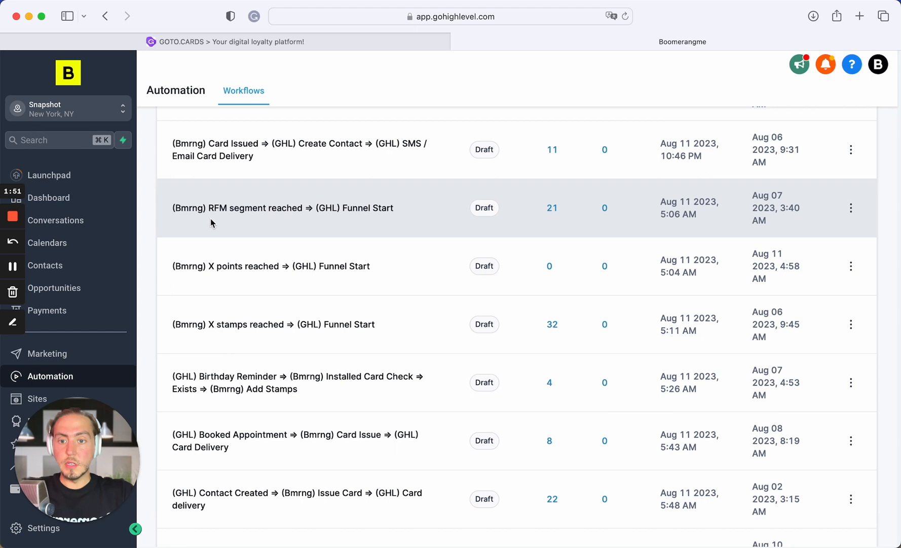
mouse_move(185, 221)
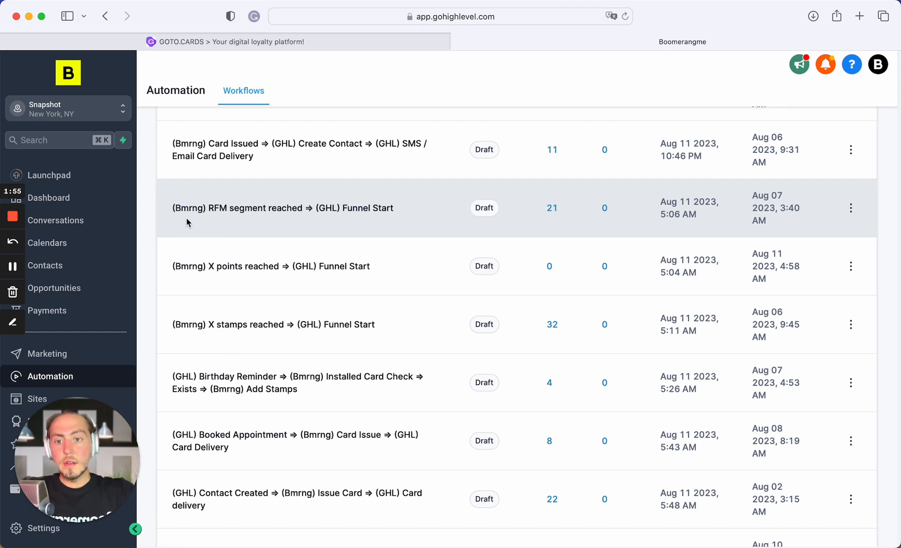
mouse_move(218, 220)
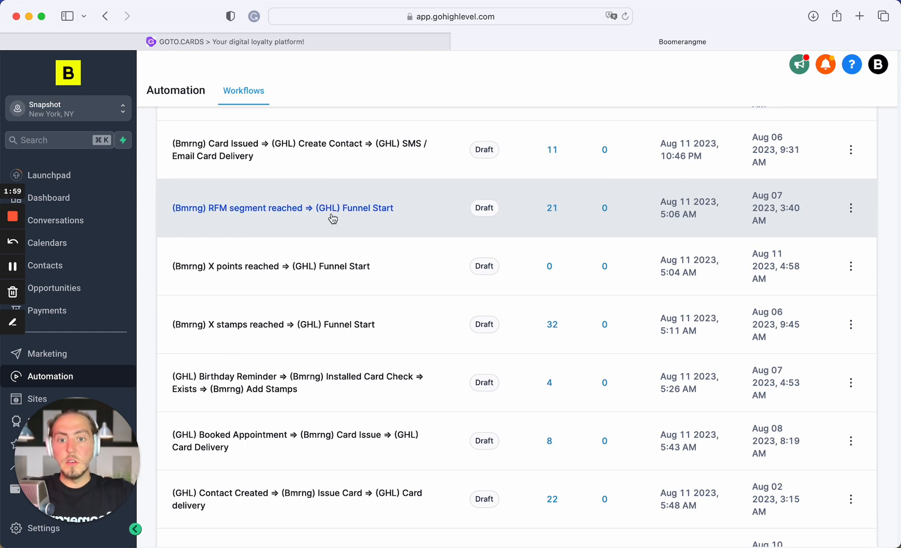
mouse_move(351, 216)
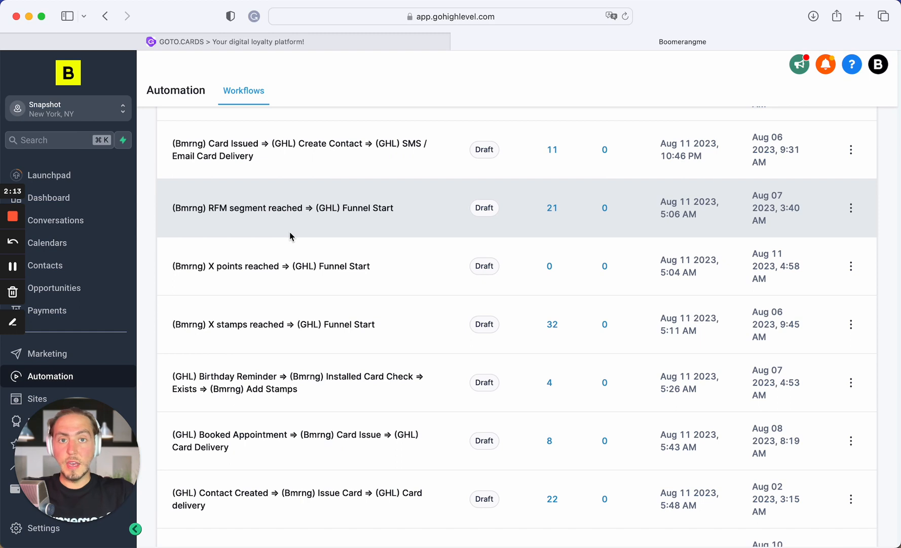
mouse_move(271, 208)
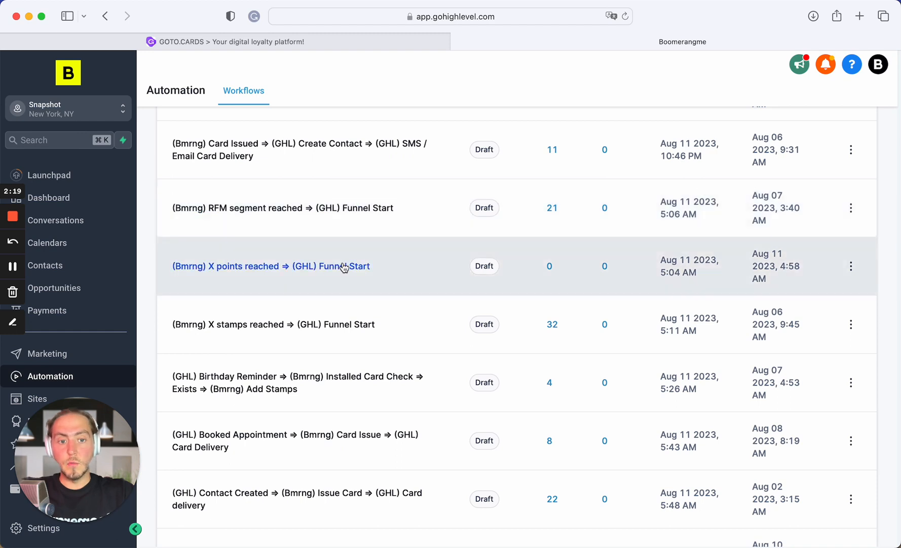
scroll("down", 3)
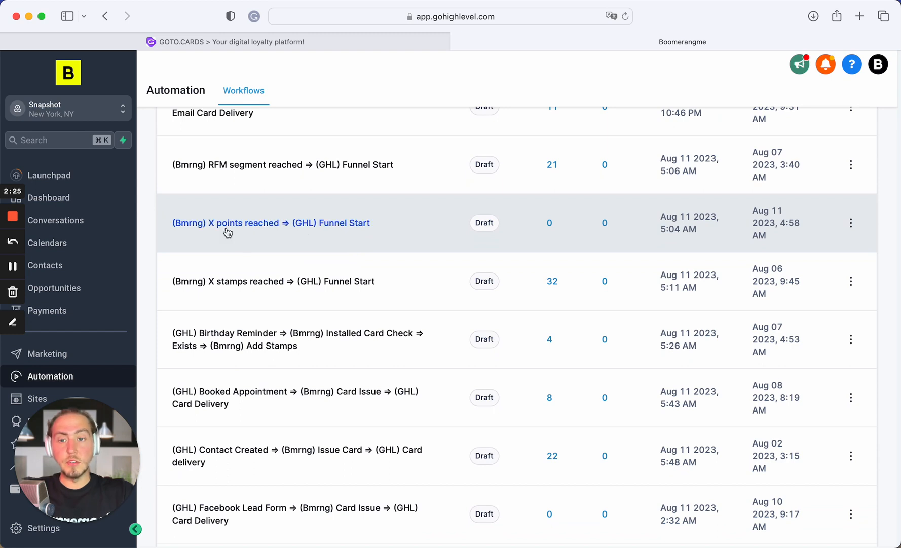
scroll("down", 3)
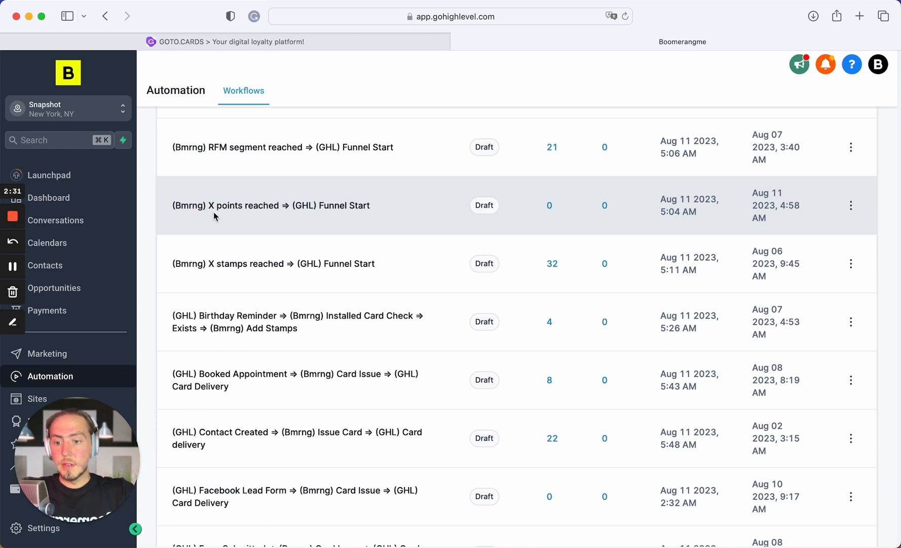
mouse_move(240, 214)
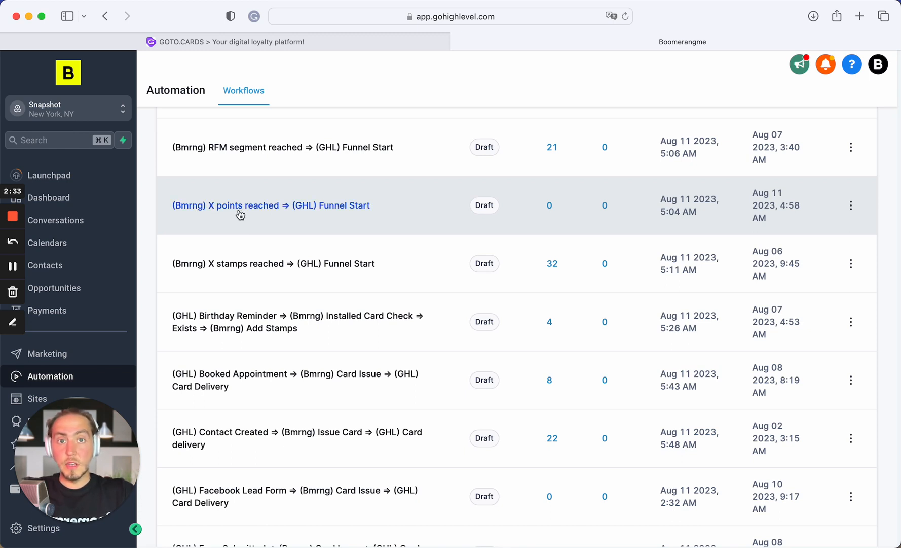
mouse_move(286, 216)
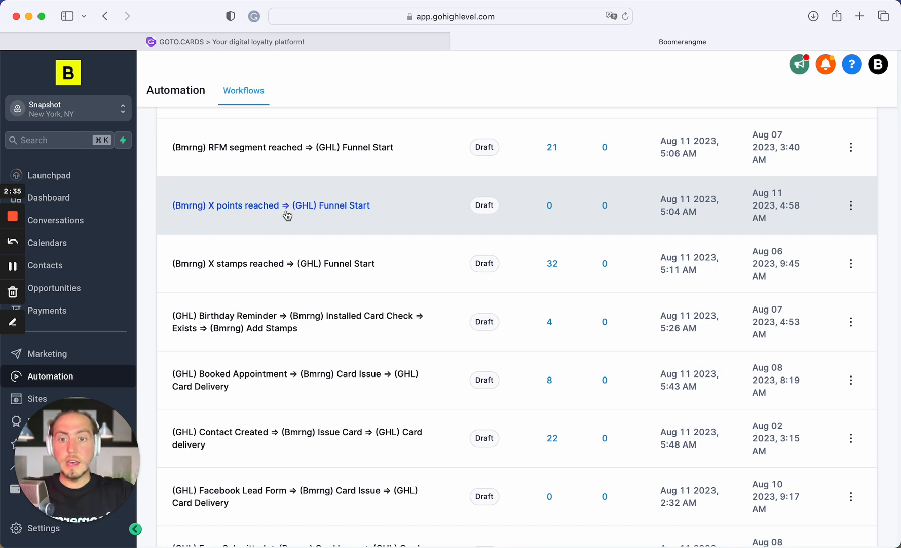
mouse_move(323, 215)
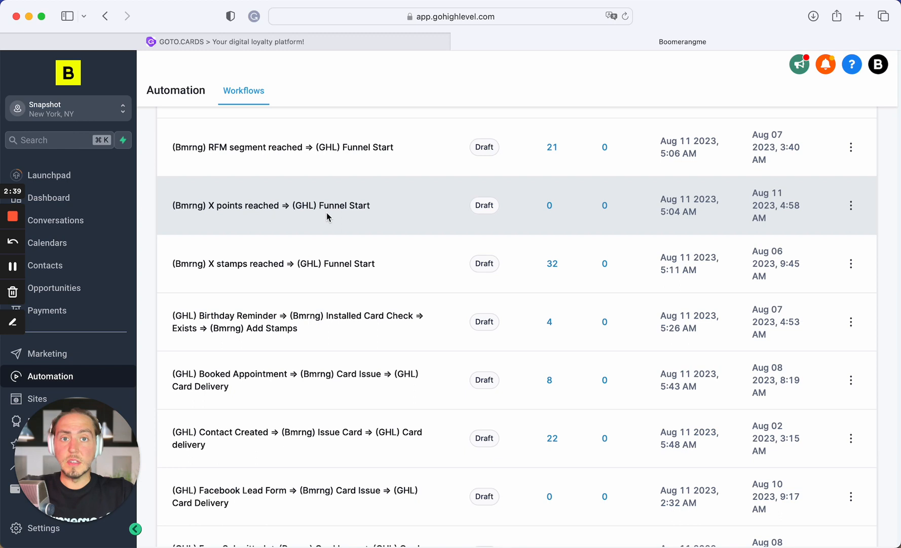
scroll("down", 3)
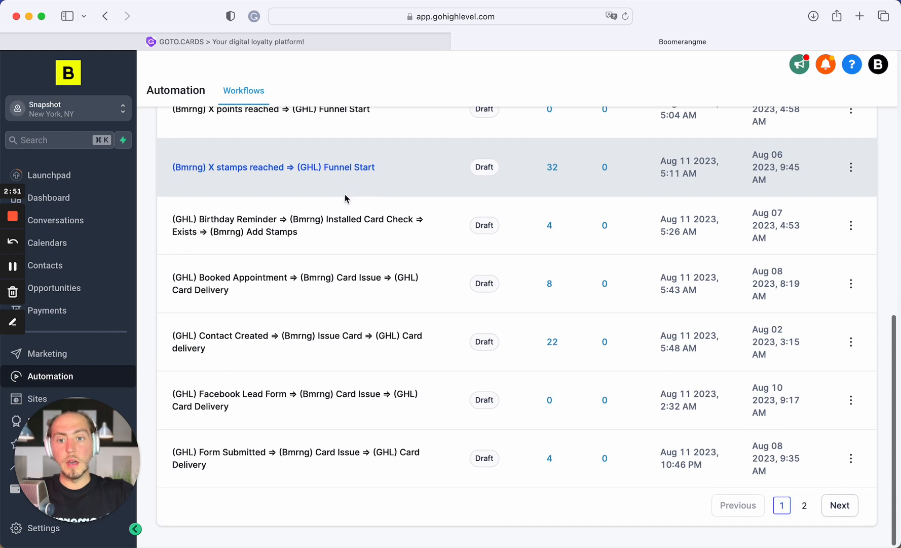
mouse_move(201, 238)
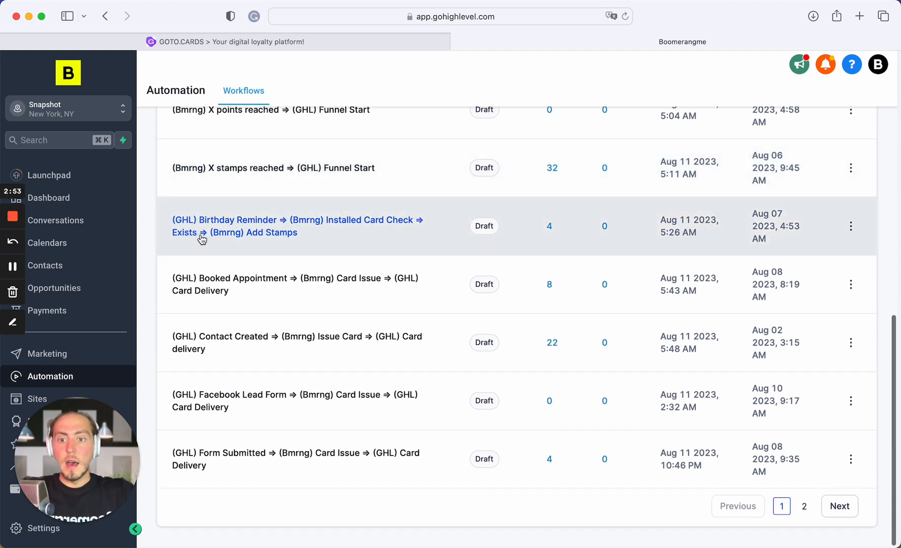
mouse_move(223, 458)
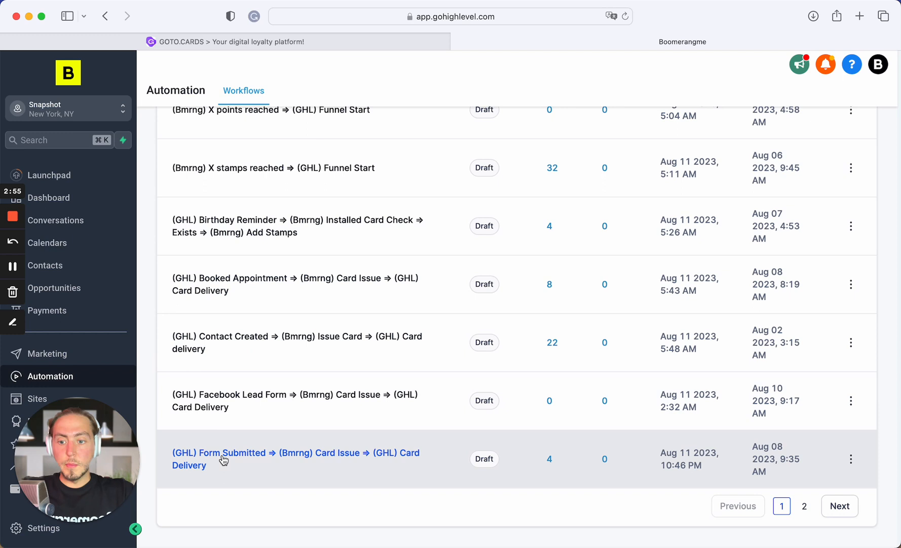
mouse_move(250, 225)
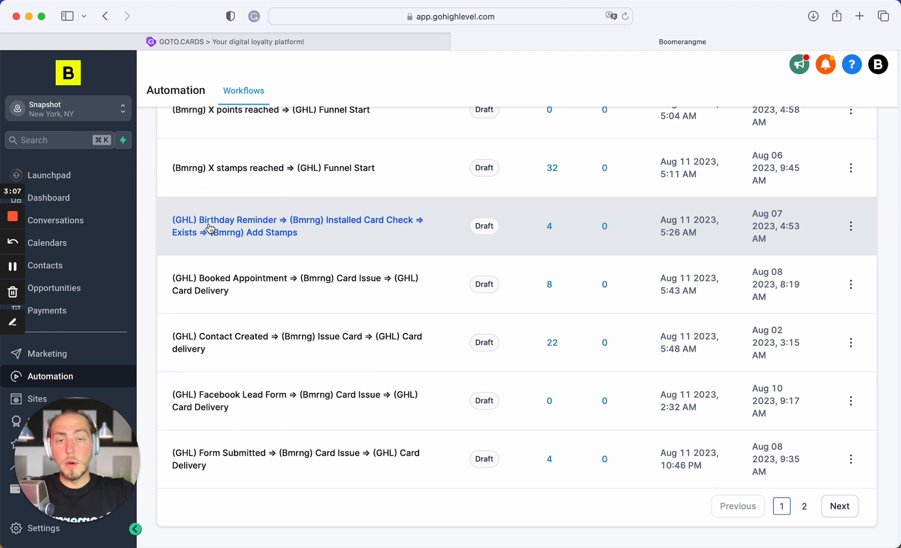
mouse_move(309, 240)
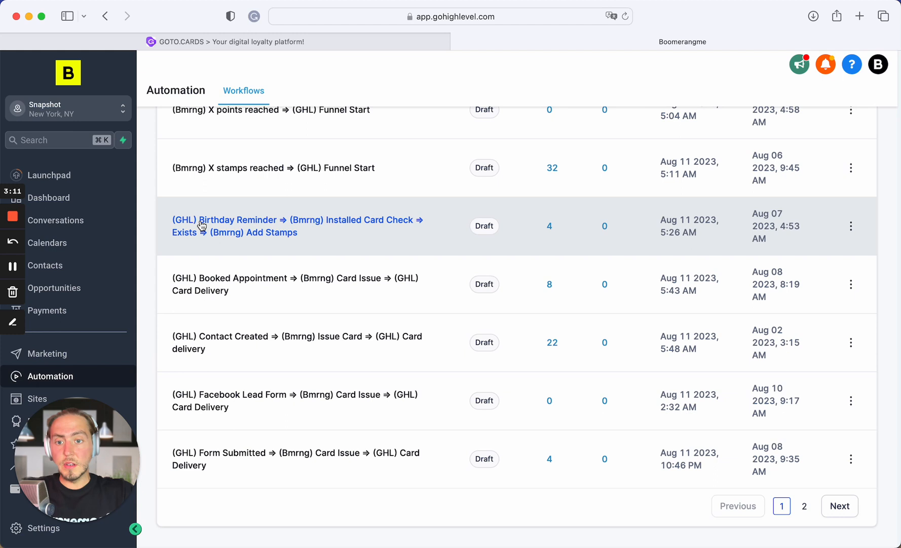
mouse_move(327, 232)
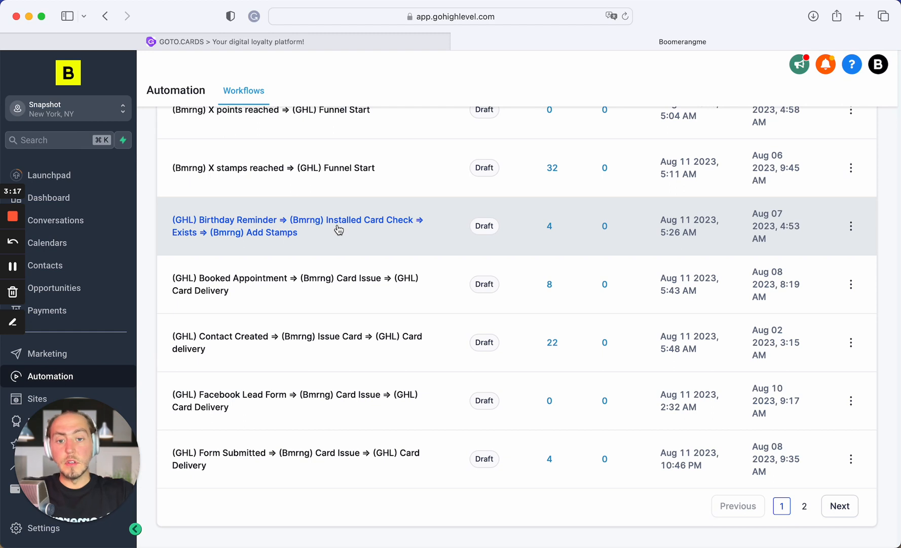
mouse_move(393, 231)
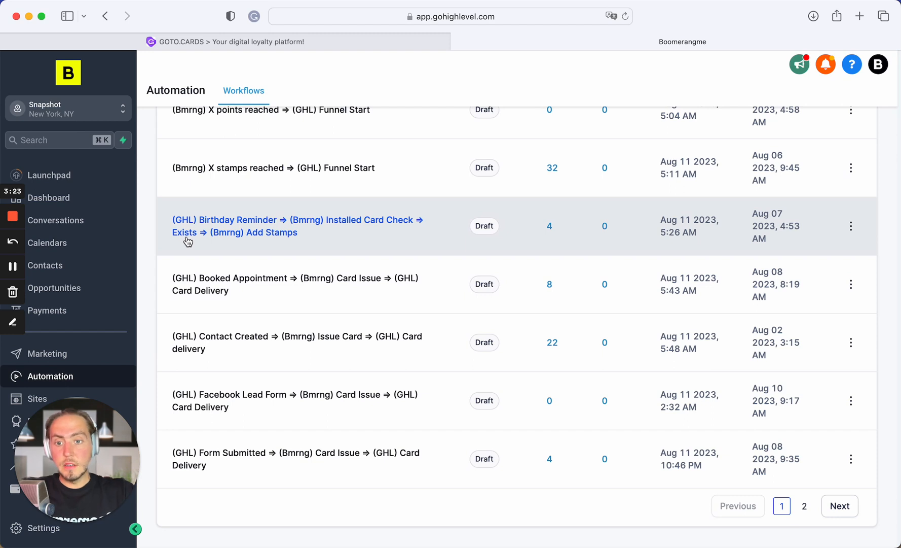
mouse_move(287, 239)
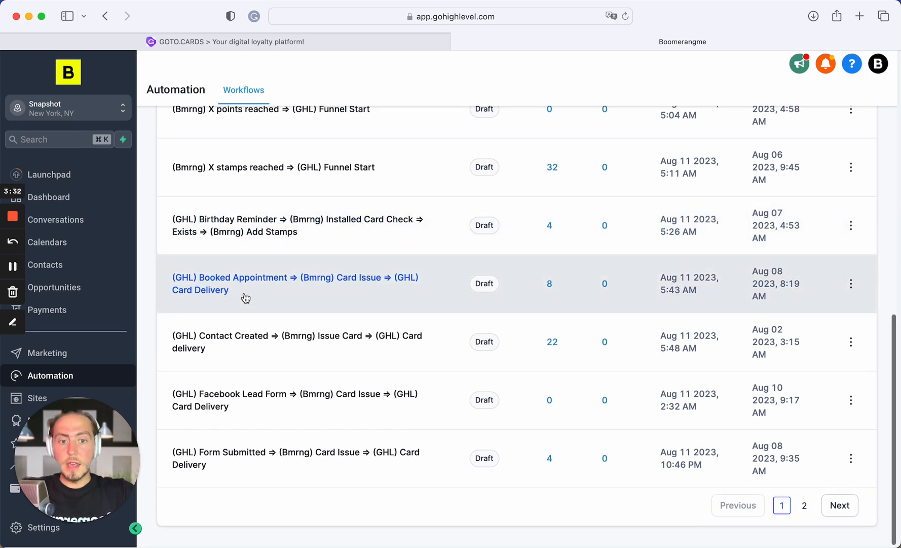
mouse_move(196, 294)
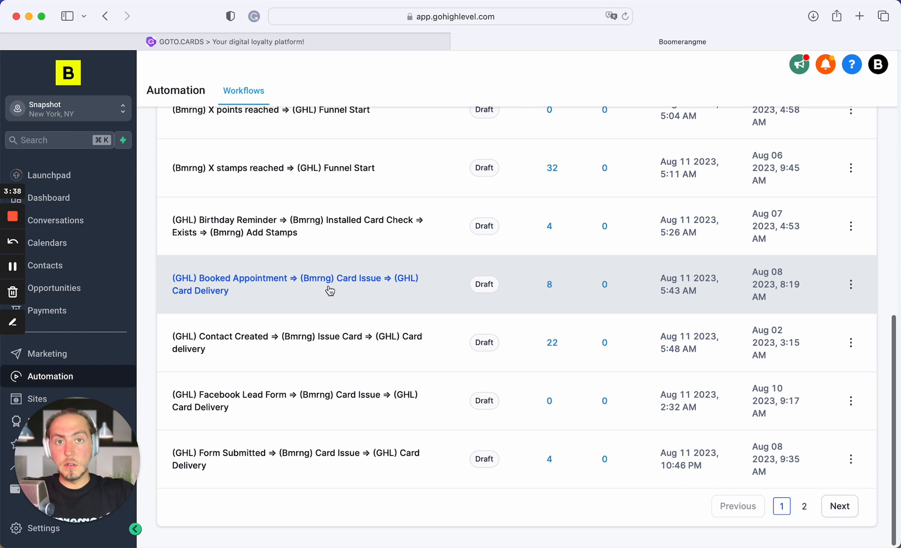
mouse_move(434, 285)
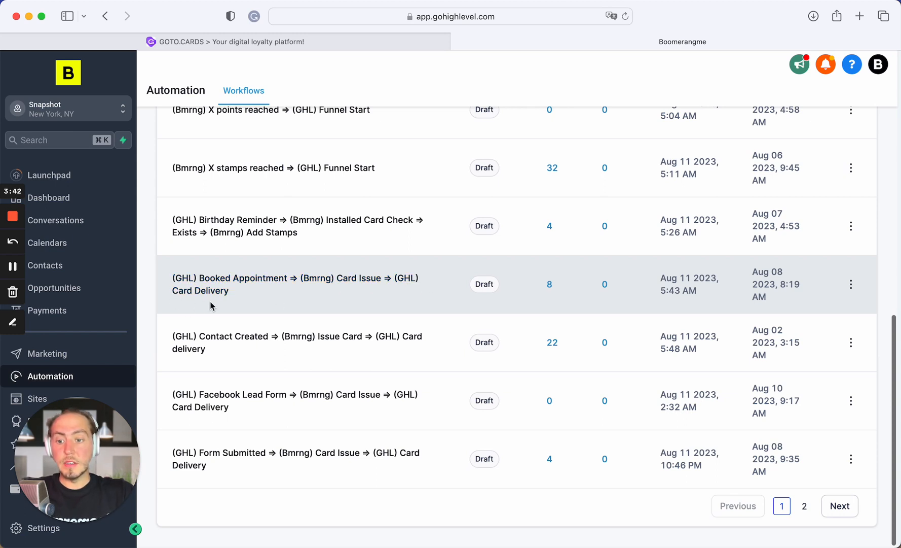
mouse_move(193, 343)
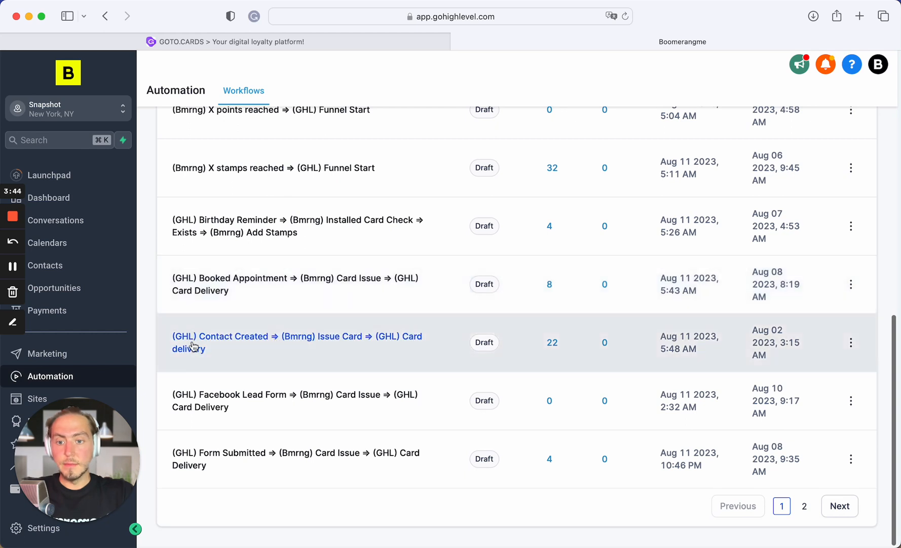
mouse_move(207, 328)
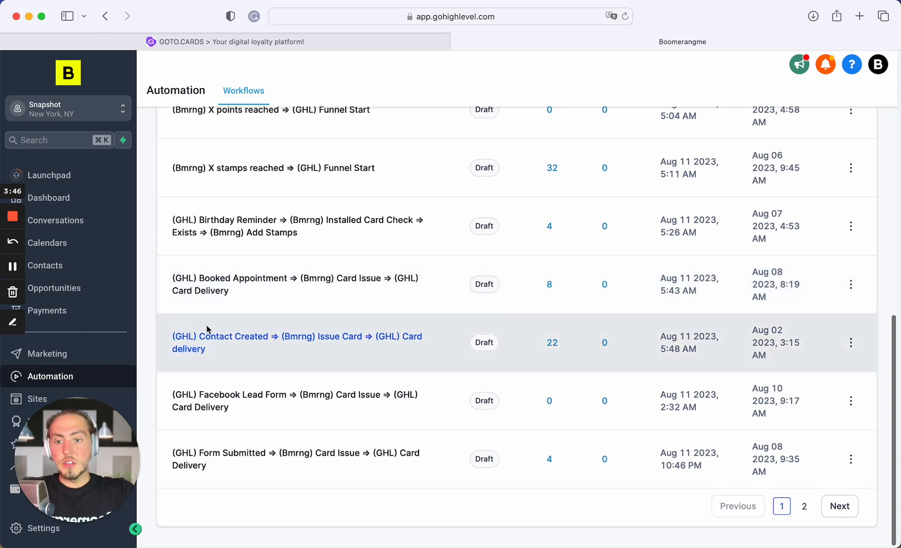
mouse_move(247, 347)
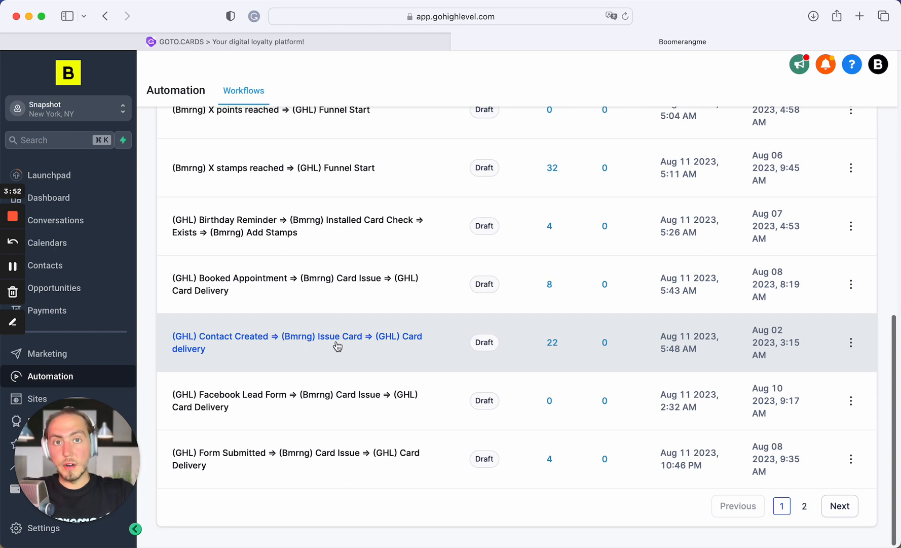
mouse_move(394, 343)
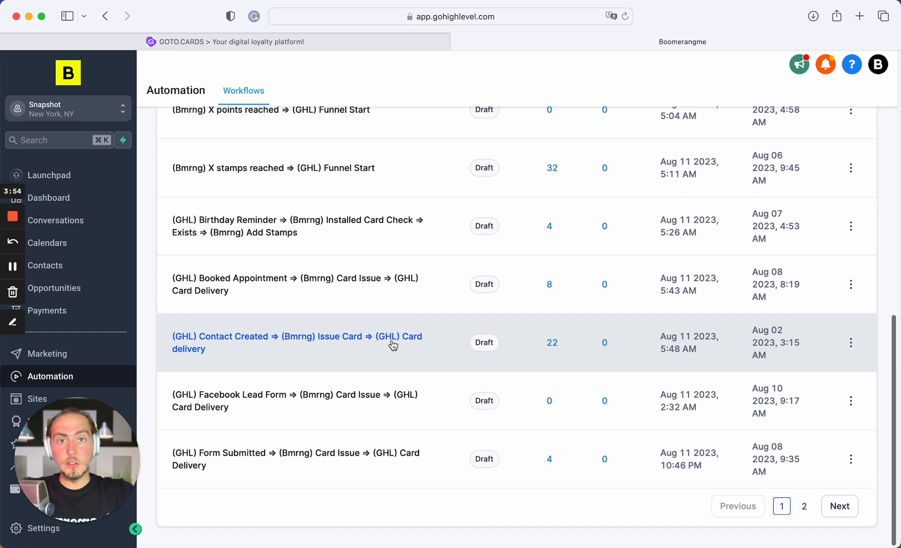
mouse_move(263, 360)
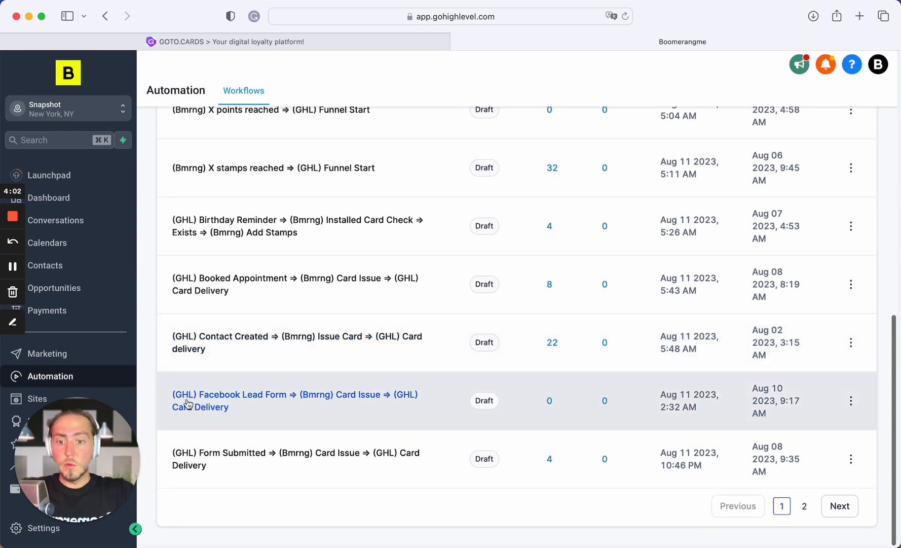
mouse_move(281, 406)
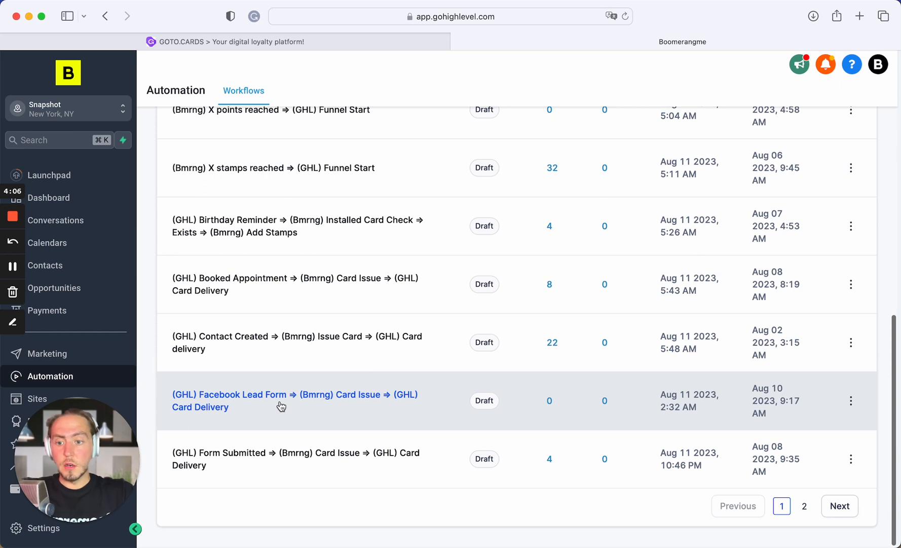
mouse_move(339, 410)
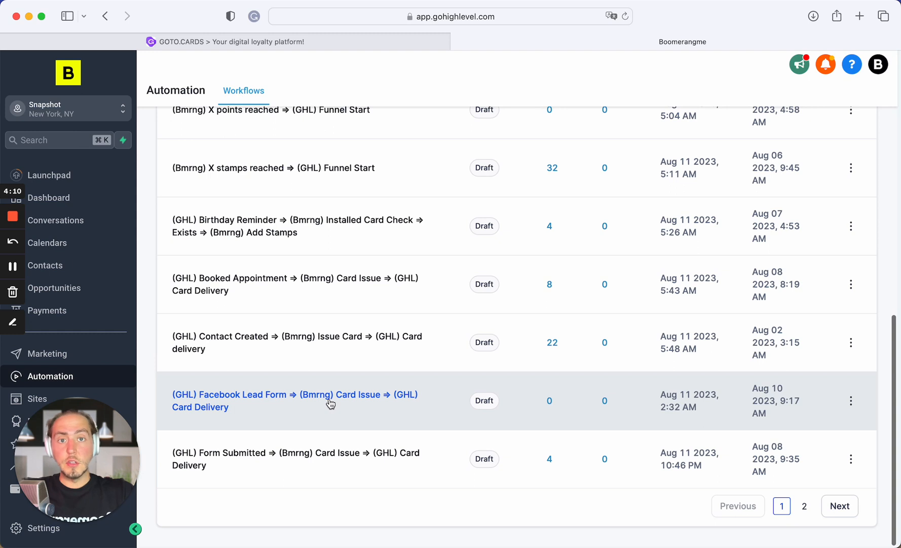
mouse_move(403, 402)
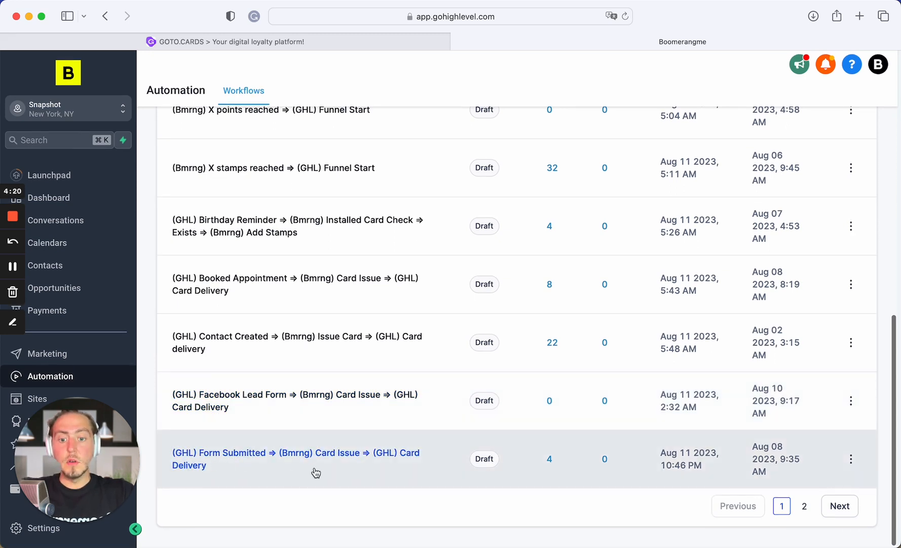
mouse_move(295, 449)
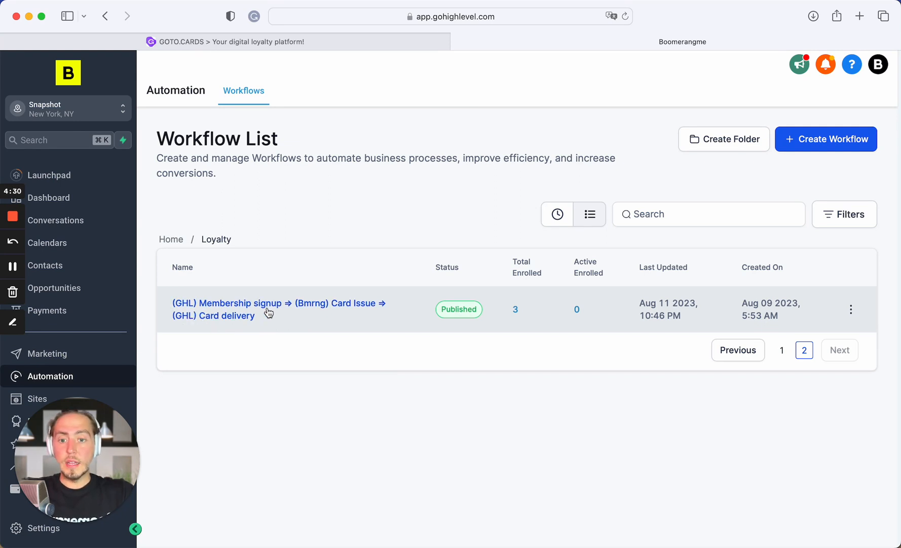
mouse_move(353, 309)
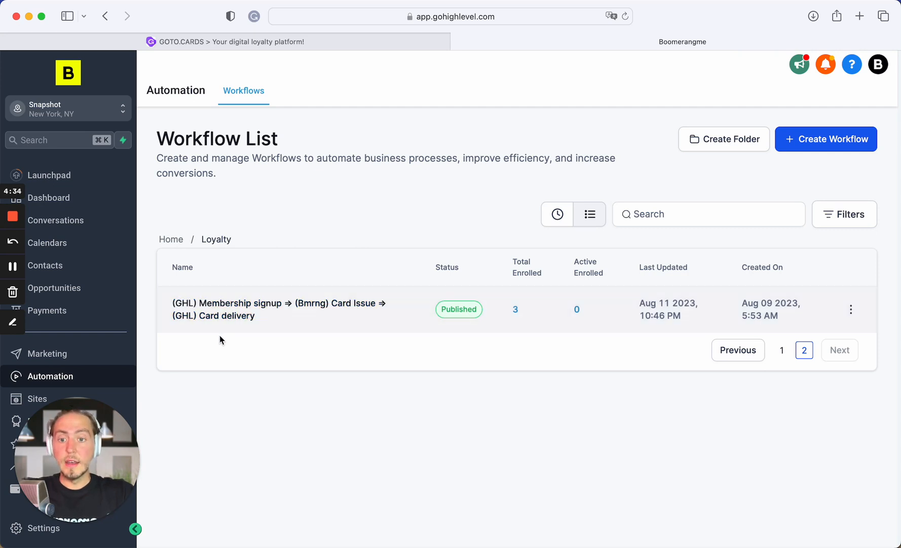
mouse_move(218, 320)
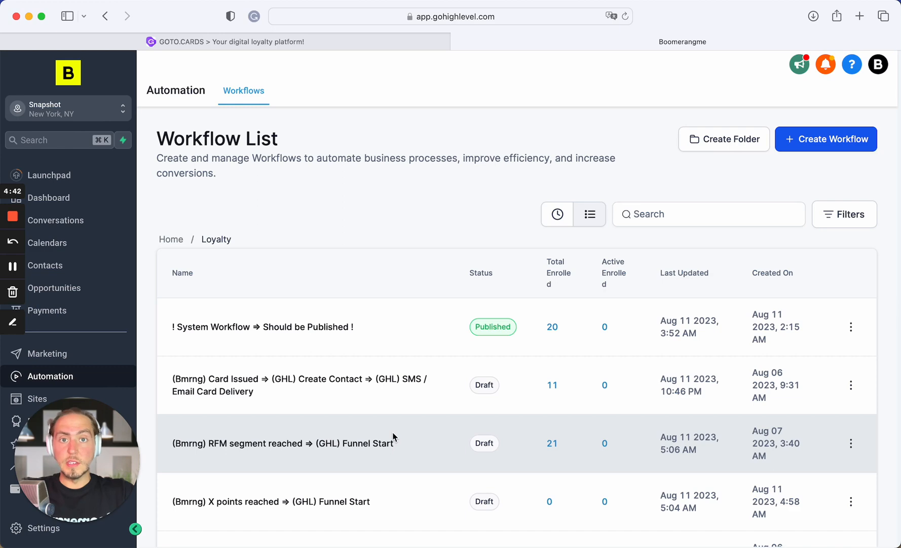
Scroll page one of Loyalty workflows down to the X stamps Funnel Start draft.
scroll("down", 3)
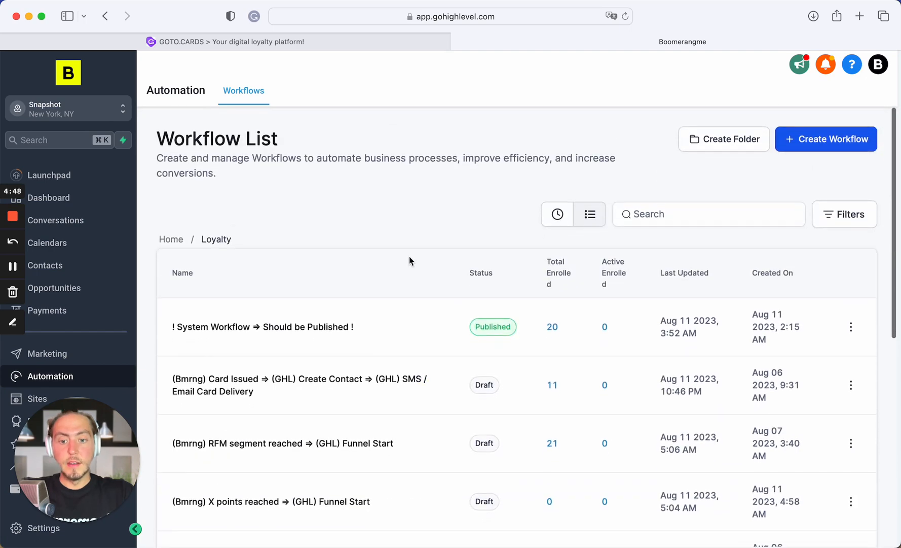
scroll("down", 3)
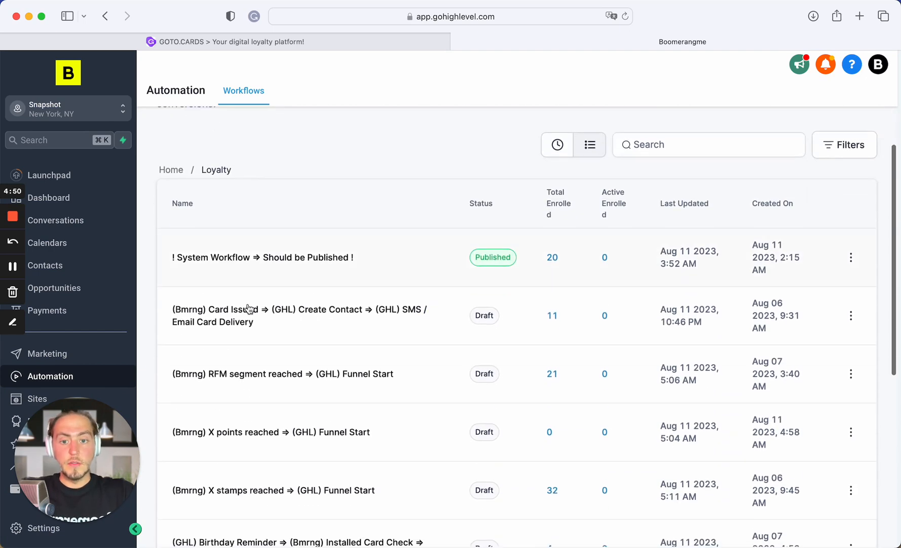